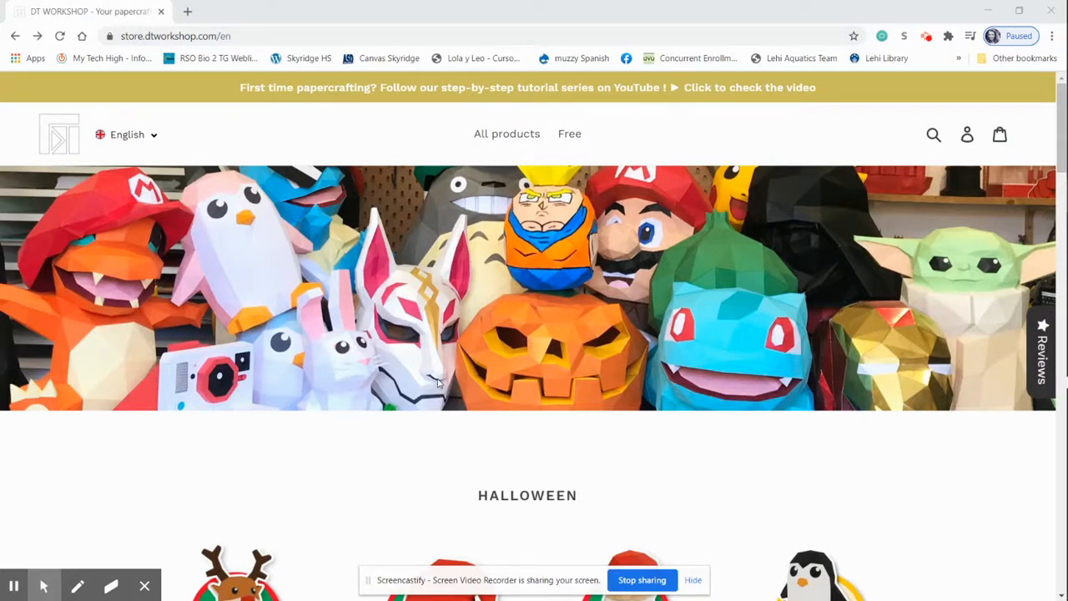
pyautogui.moveTo(497, 447)
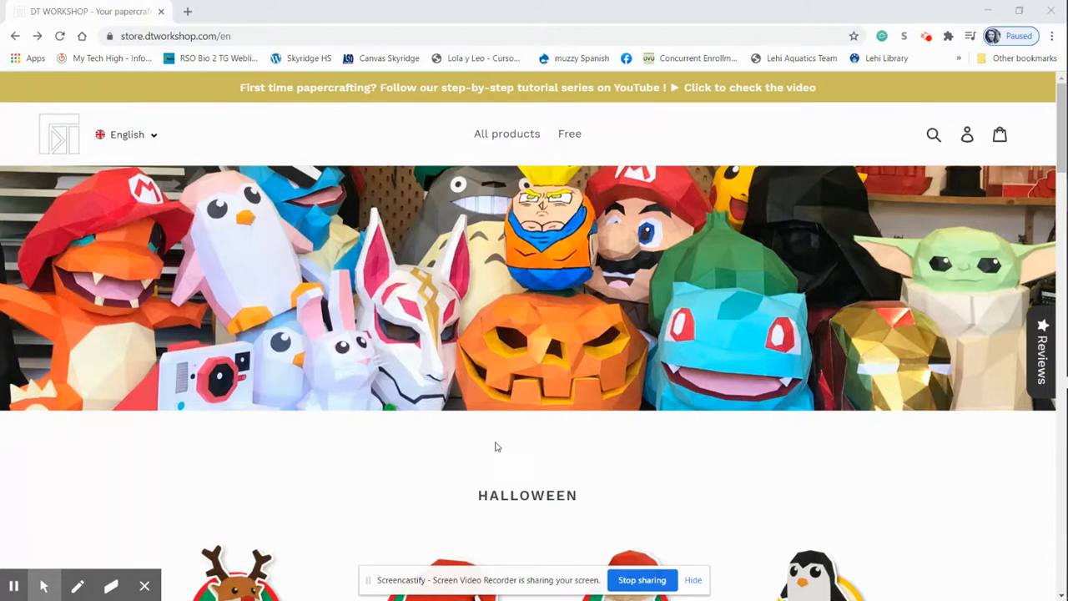
pyautogui.moveTo(501, 445)
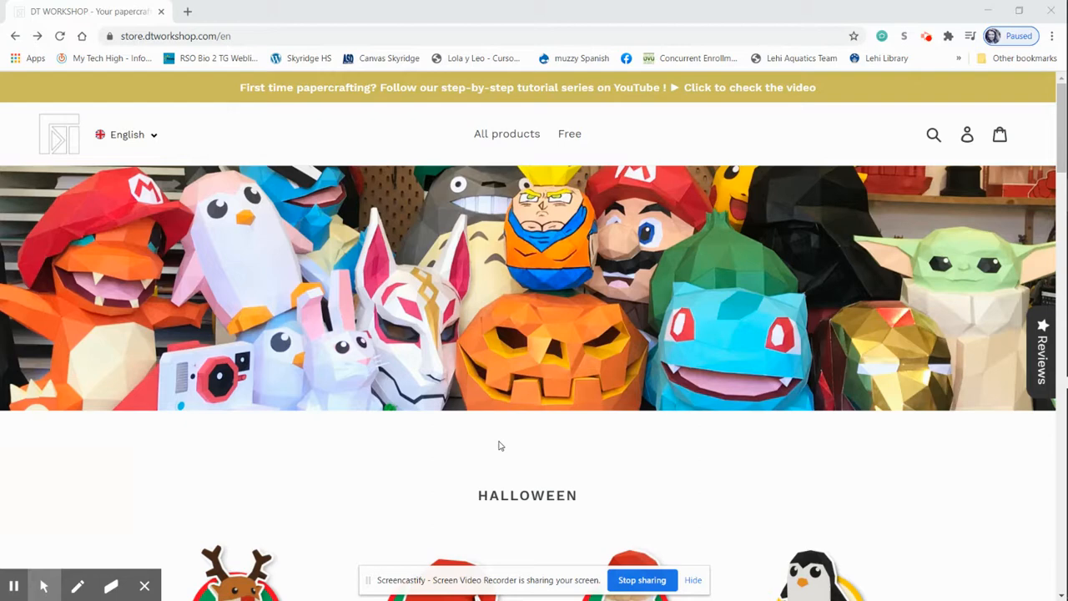
pyautogui.moveTo(340, 428)
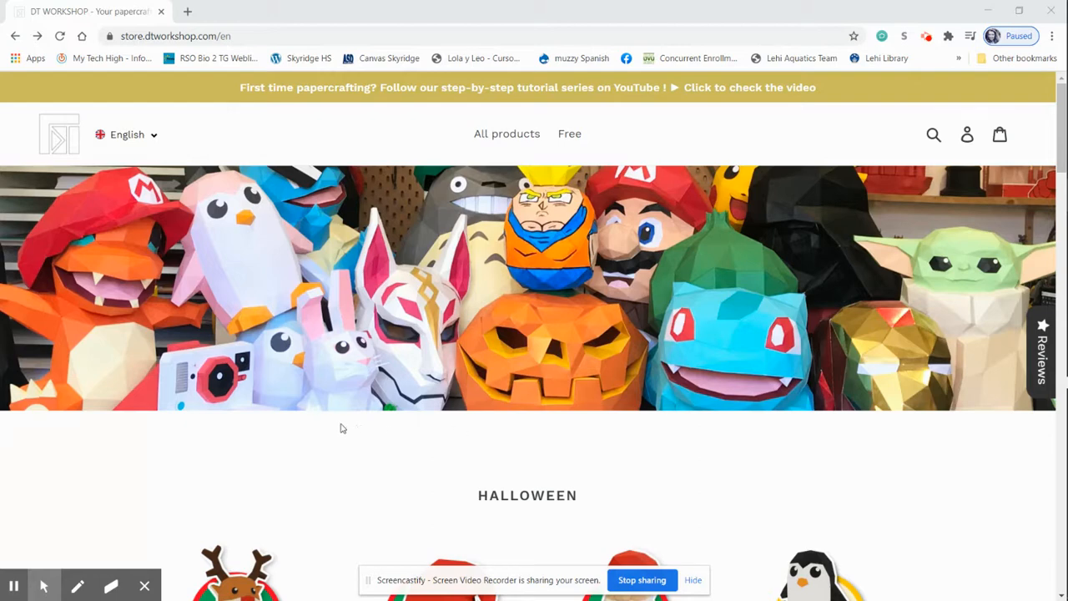
pyautogui.moveTo(326, 449)
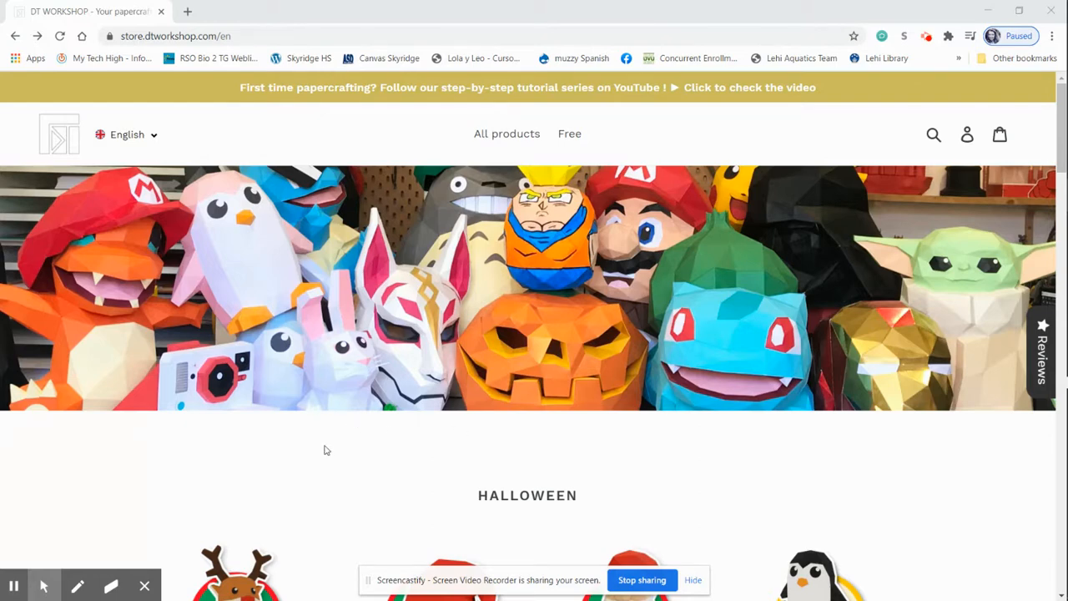
# Scroll down the store listing to find the free Among Us Crewmate template
pyautogui.scroll(-3)
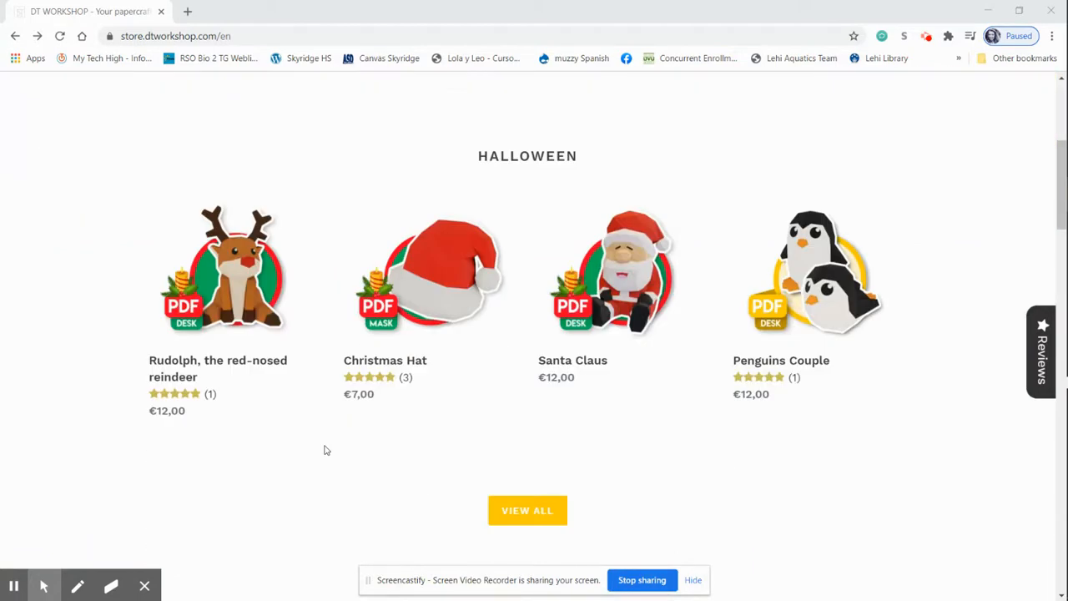
pyautogui.scroll(-3)
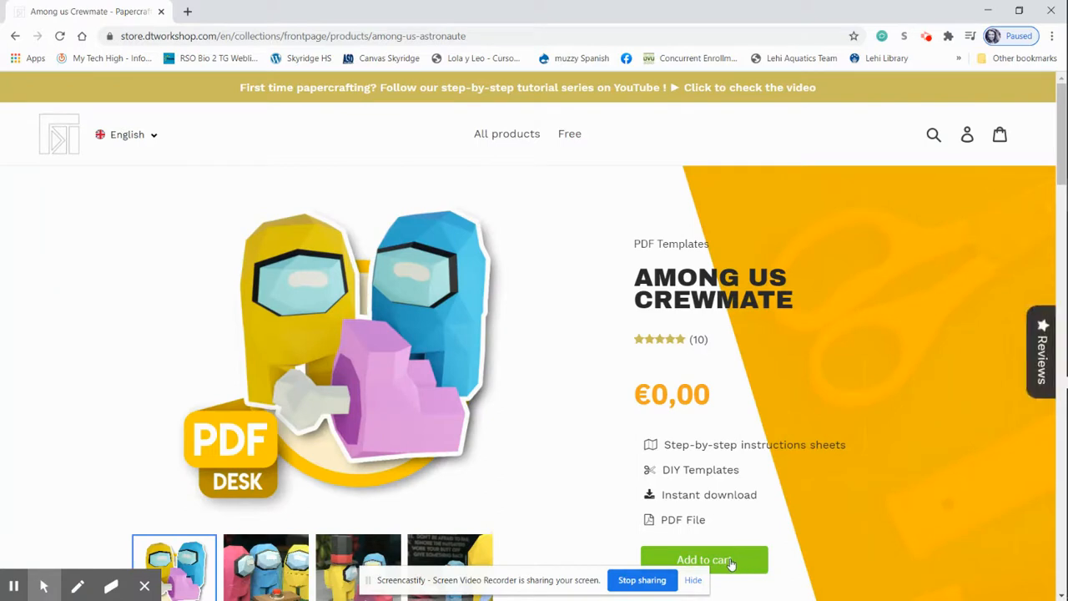
pyautogui.moveTo(838, 362)
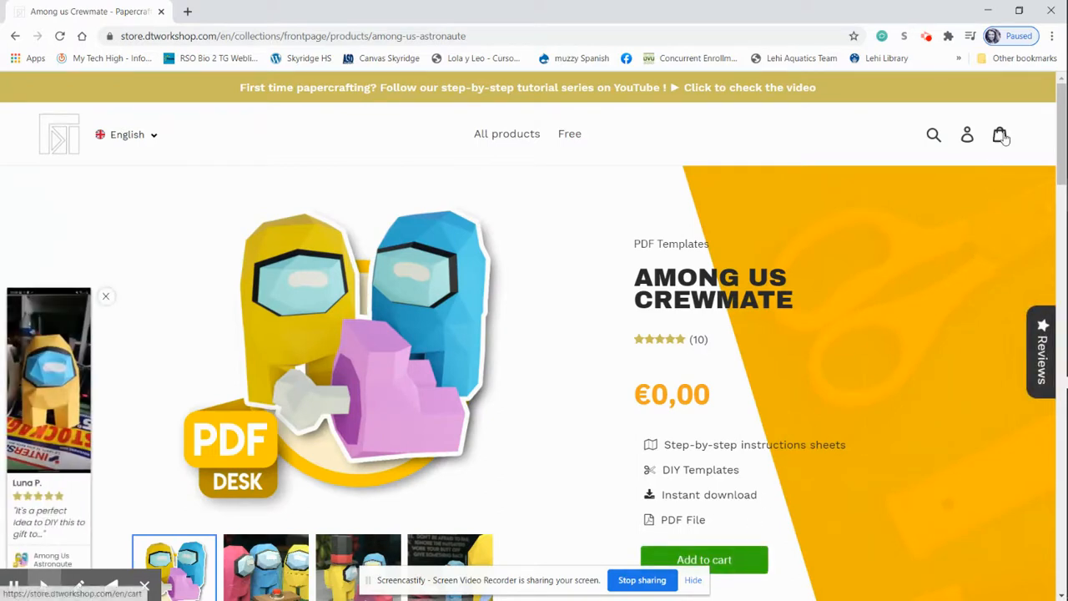
# Open the cart holding one €0,00 Among Us Crewmate and start checkout
pyautogui.click(1000, 134)
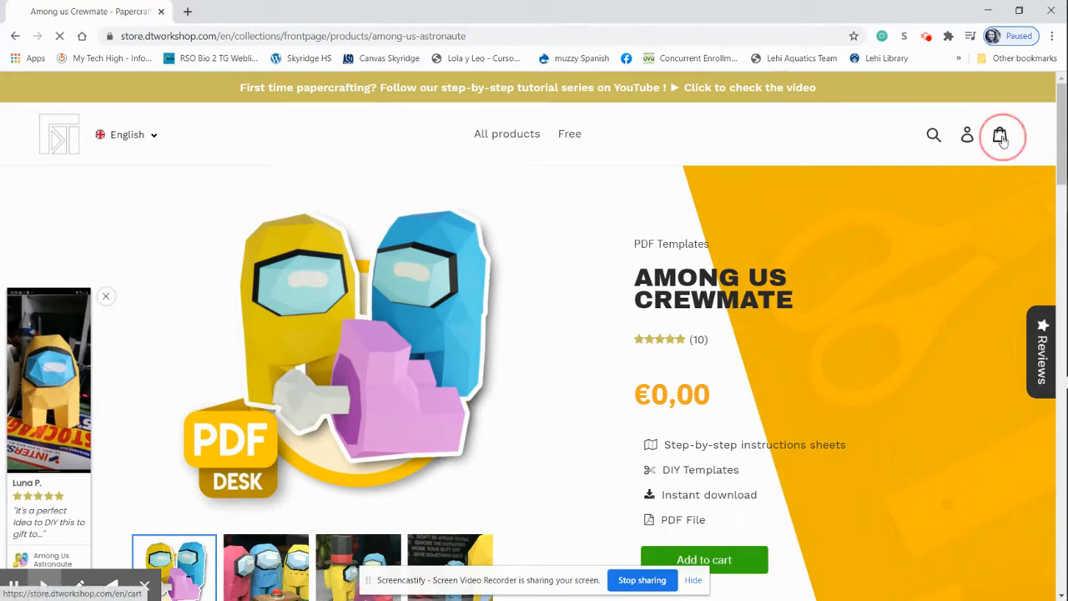
pyautogui.click(1000, 135)
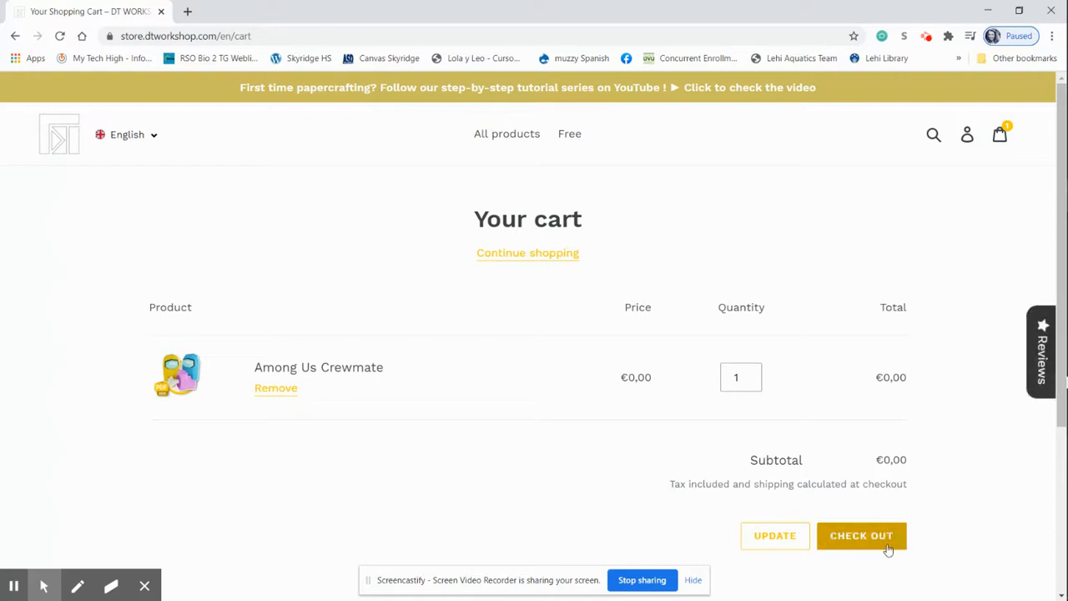
pyautogui.click(861, 535)
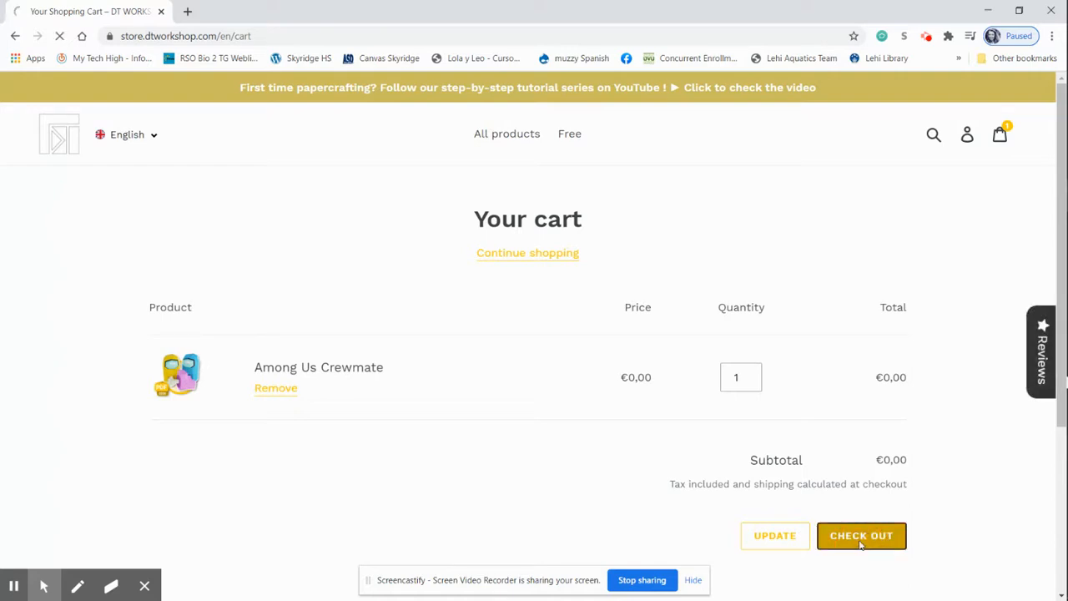
# Fill in the contact email and billing address, then continue to the free payment step
pyautogui.click(861, 535)
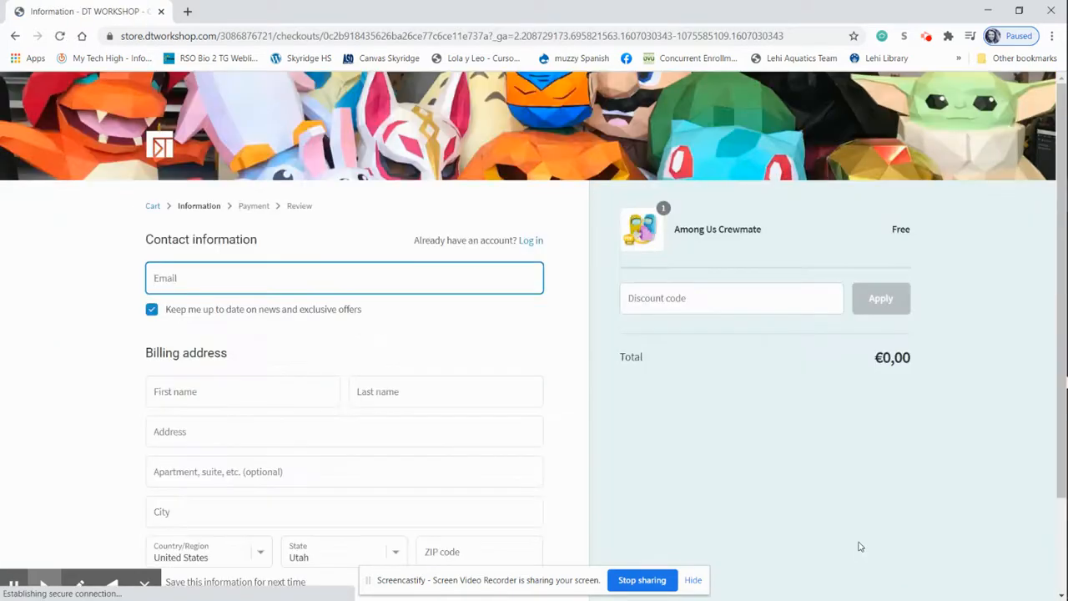
pyautogui.click(344, 277)
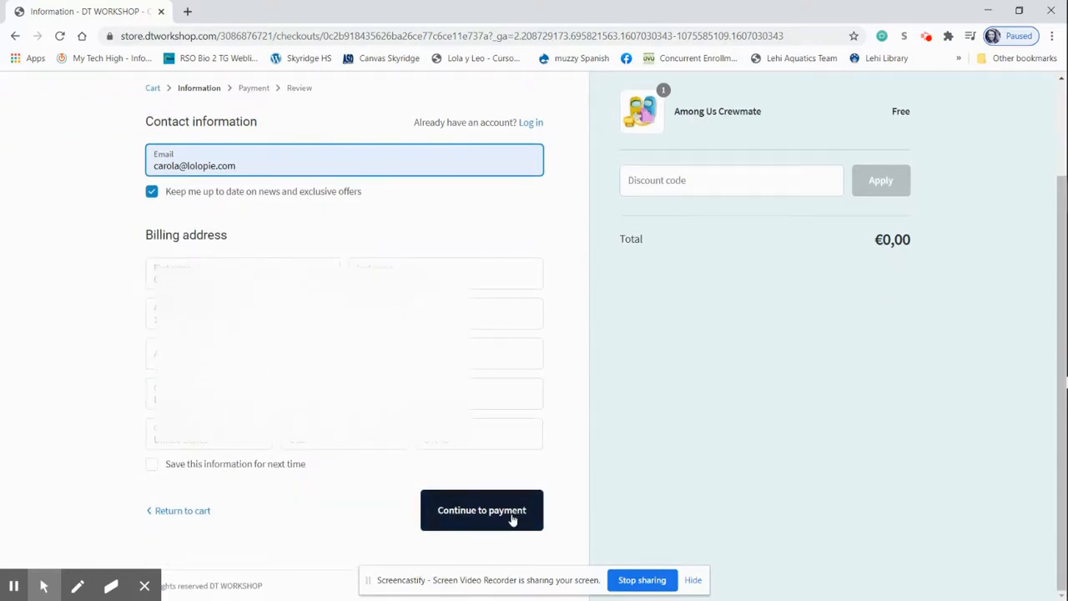
pyautogui.click(482, 510)
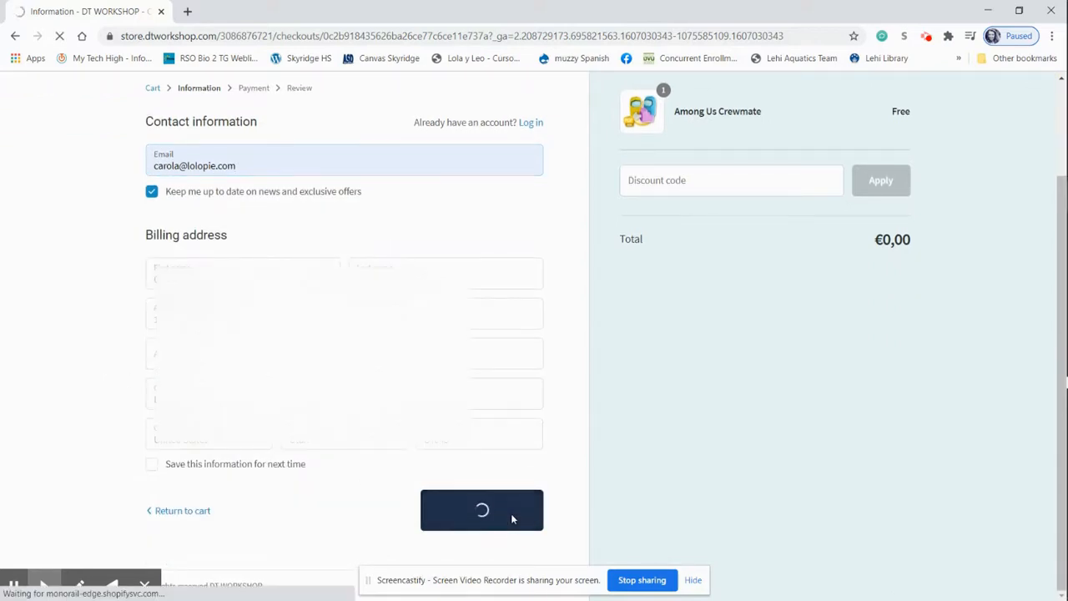
pyautogui.click(482, 509)
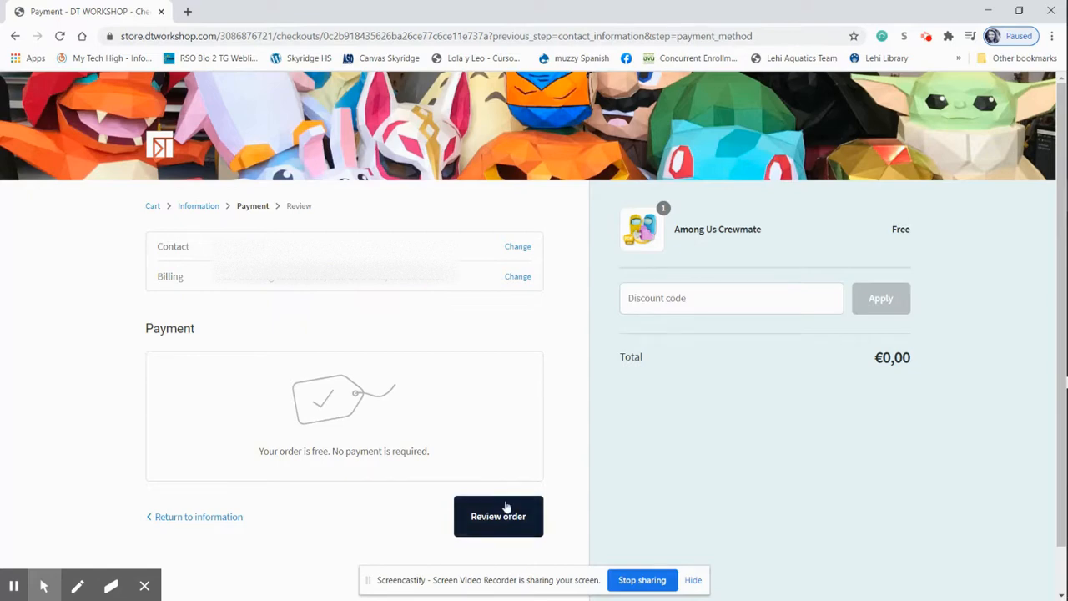
pyautogui.click(498, 515)
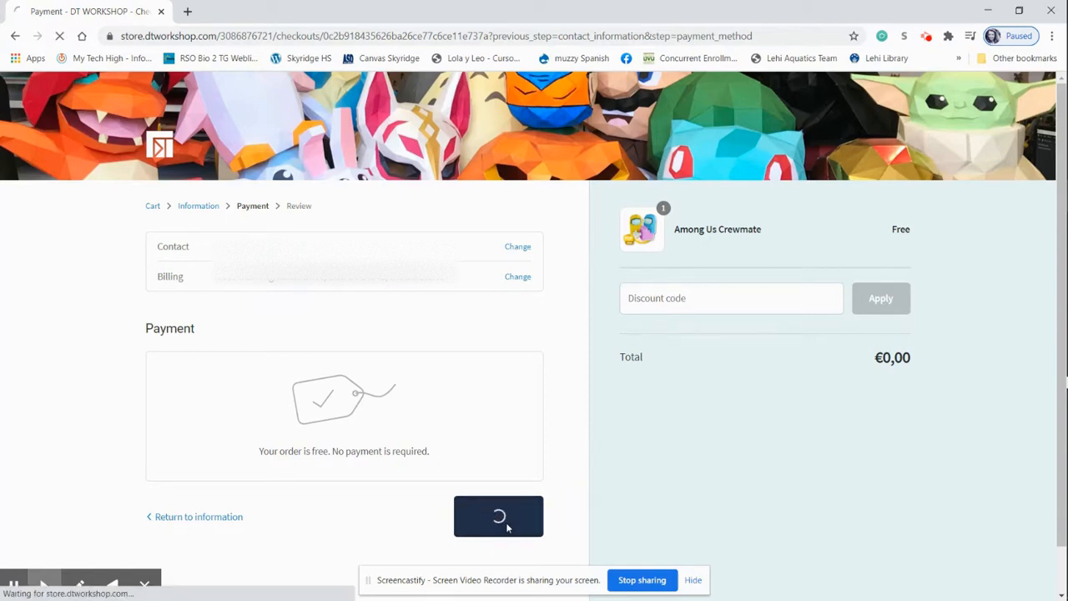
pyautogui.click(498, 515)
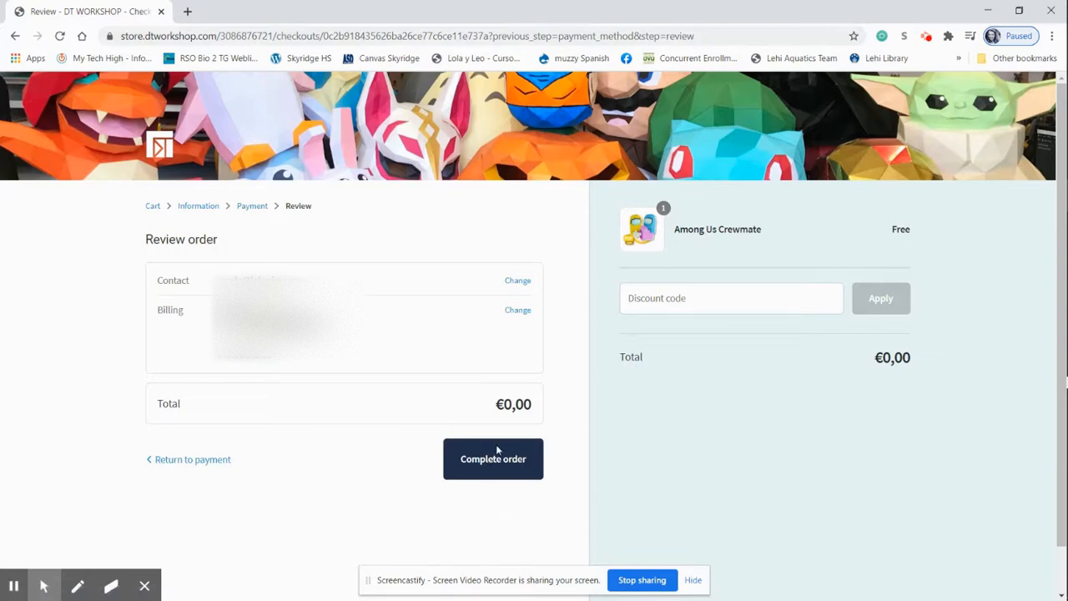
pyautogui.moveTo(528, 464)
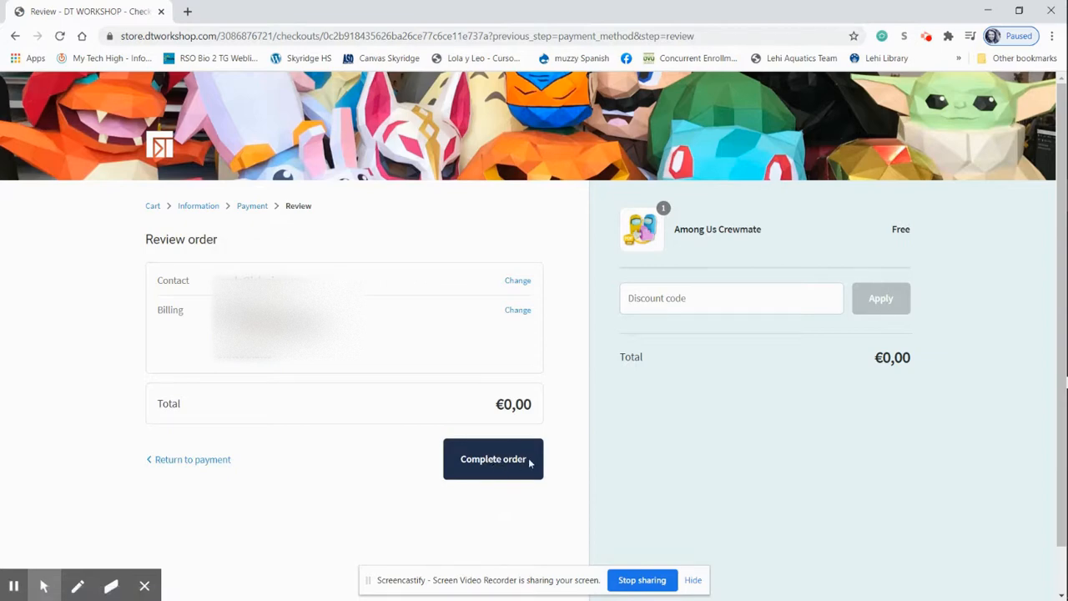
pyautogui.moveTo(536, 468)
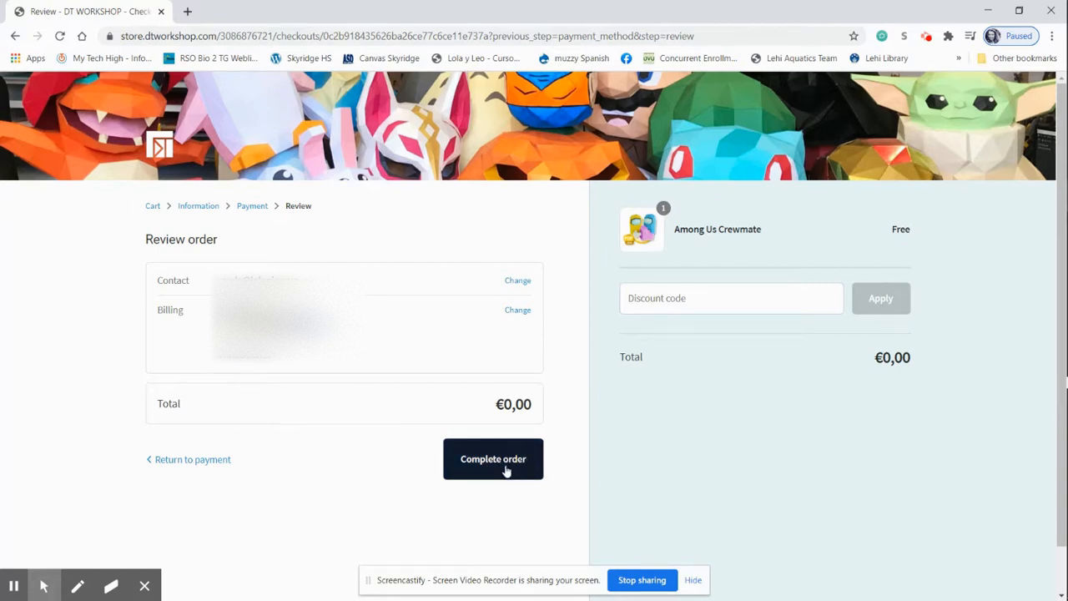
pyautogui.click(492, 458)
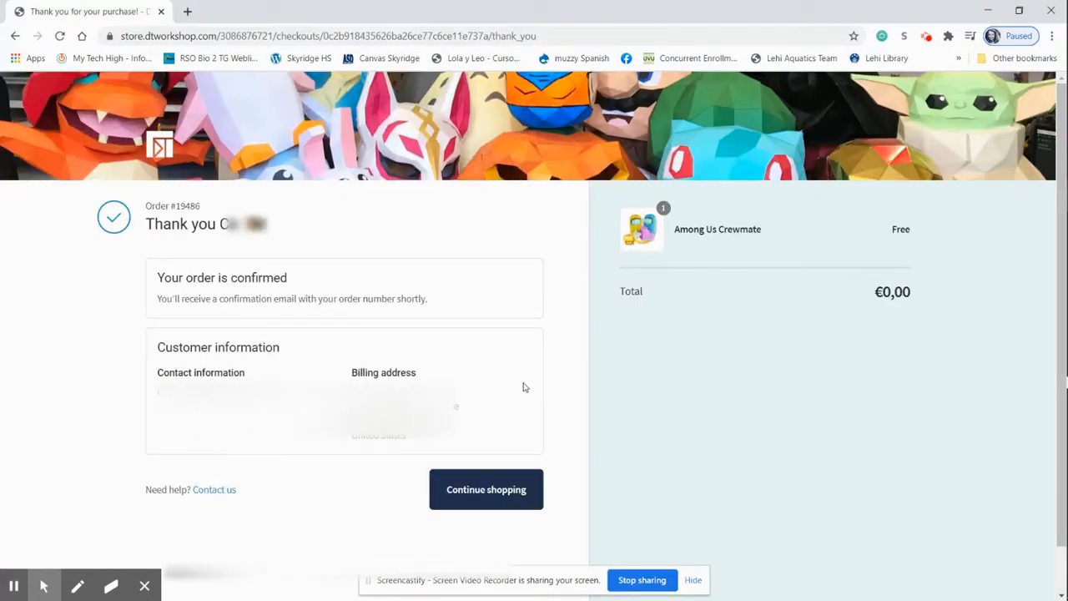
pyautogui.moveTo(372, 327)
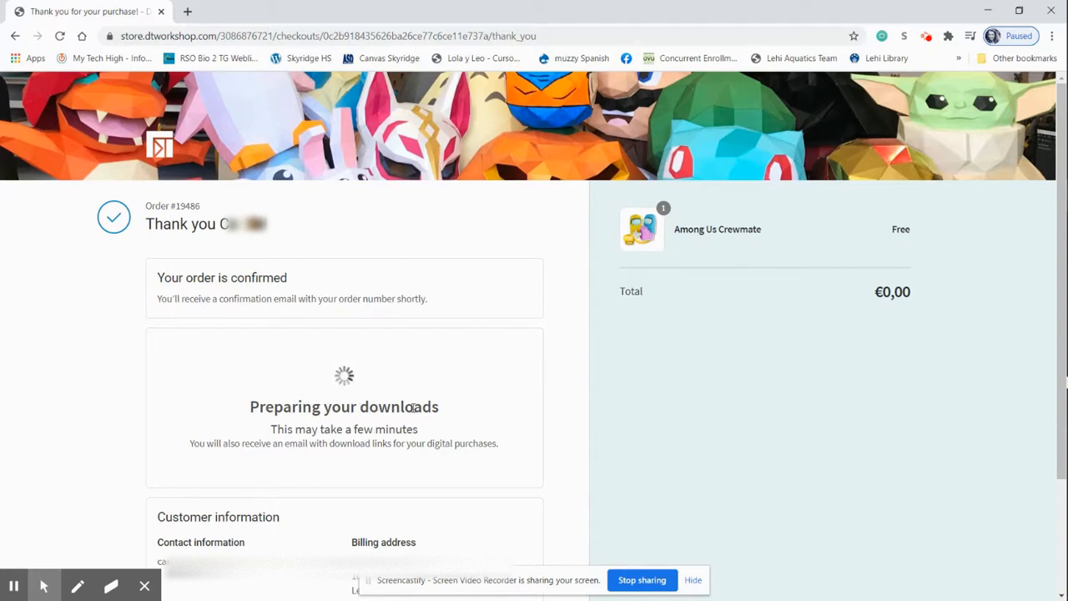
pyautogui.moveTo(534, 409)
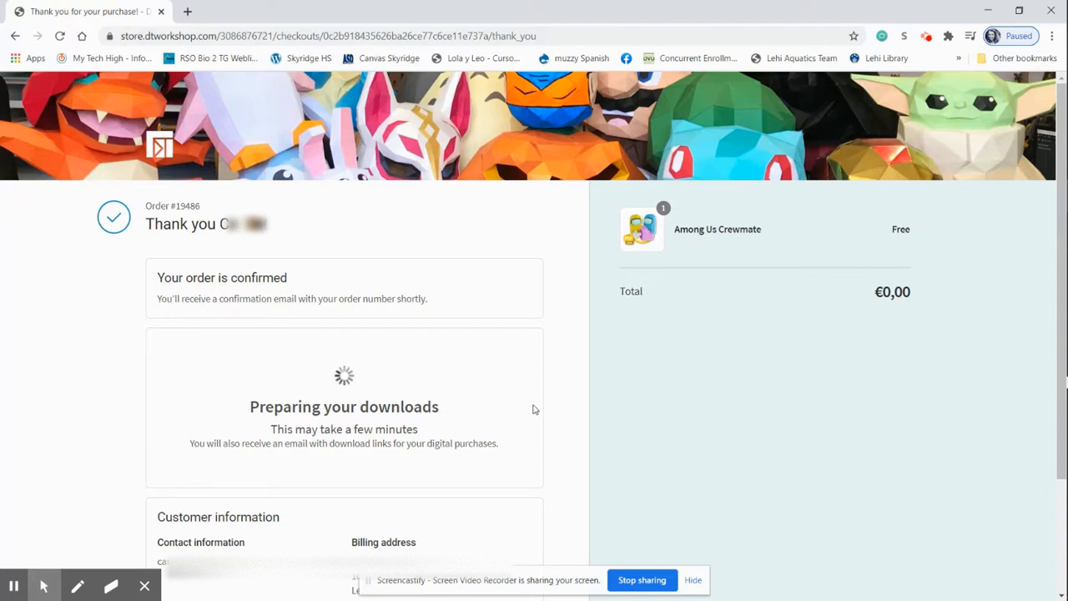
pyautogui.moveTo(457, 365)
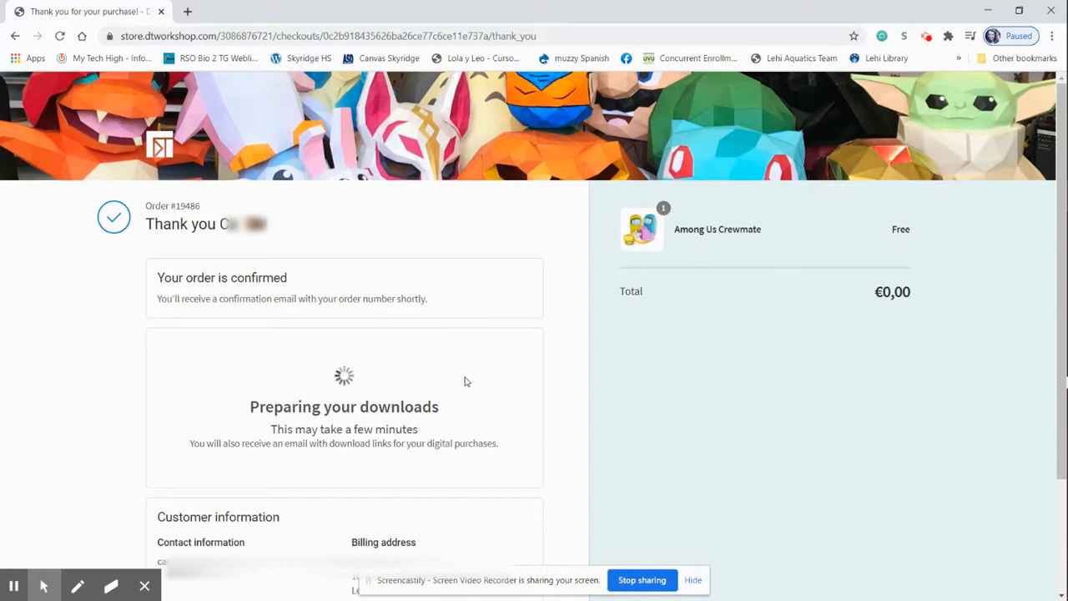
pyautogui.moveTo(467, 342)
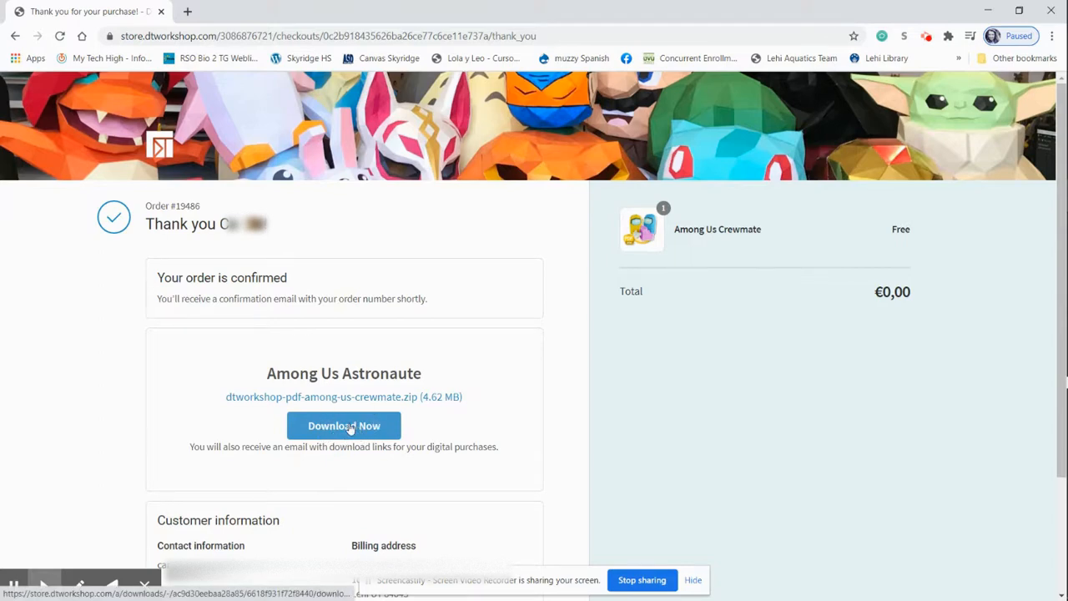
# Download the 4.62 MB crewmate papercraft ZIP and open it from the download bar
pyautogui.click(343, 425)
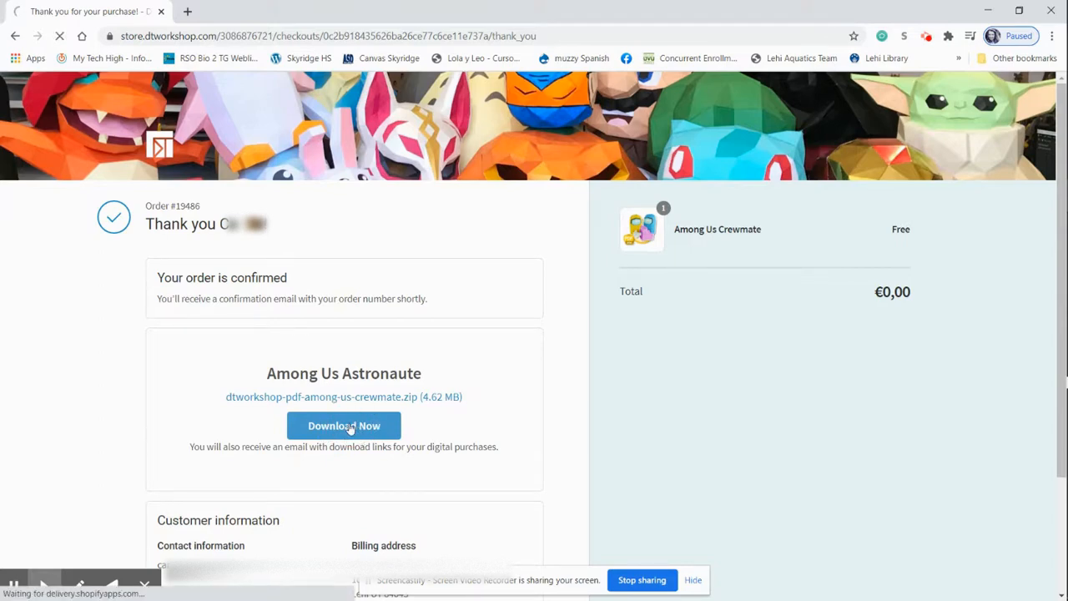
pyautogui.click(344, 425)
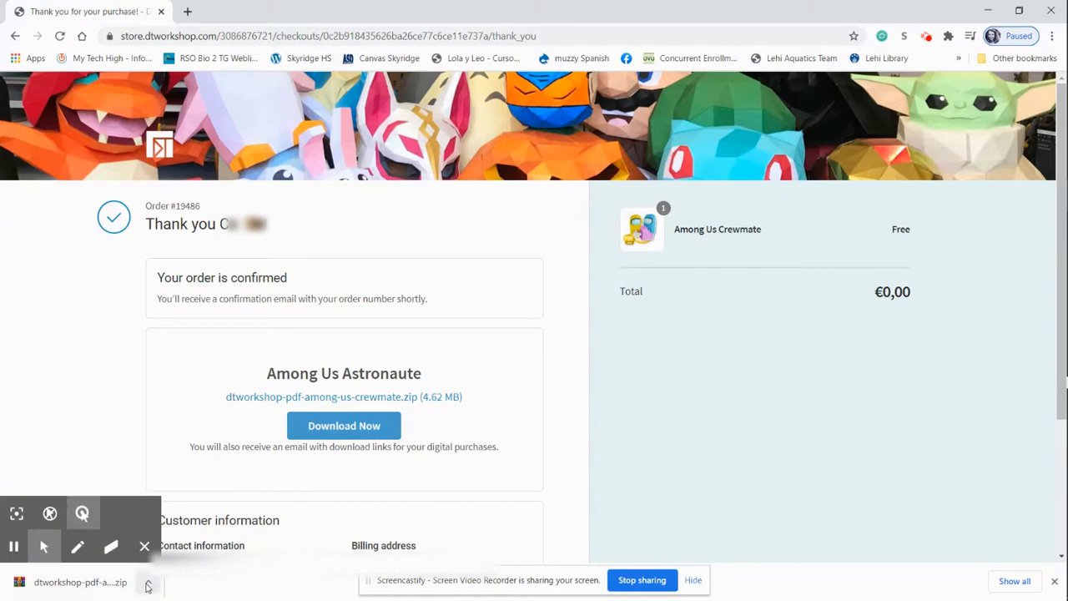
pyautogui.click(148, 581)
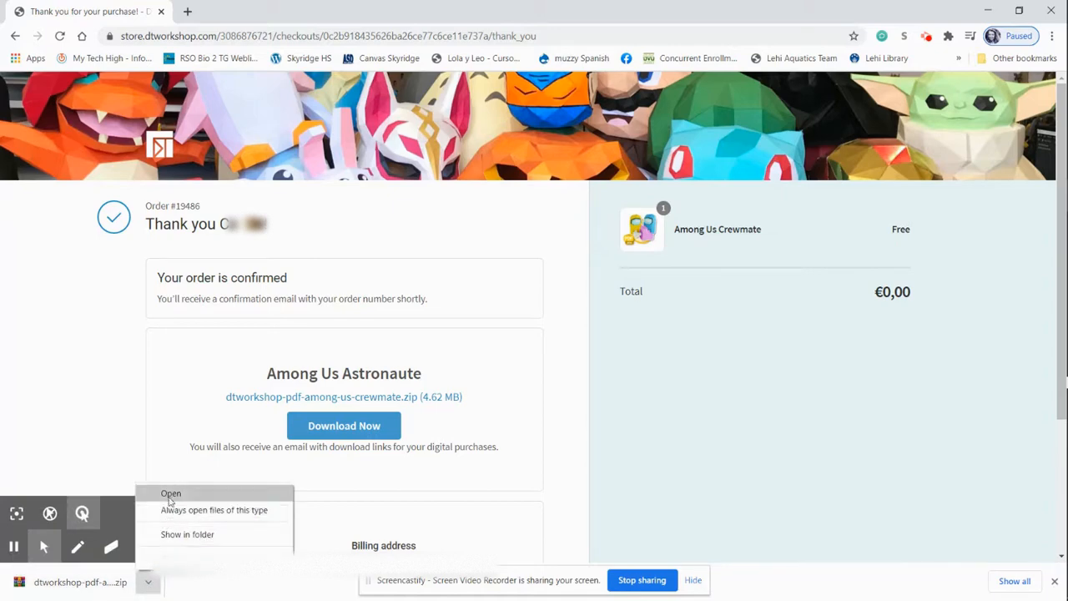
pyautogui.click(170, 493)
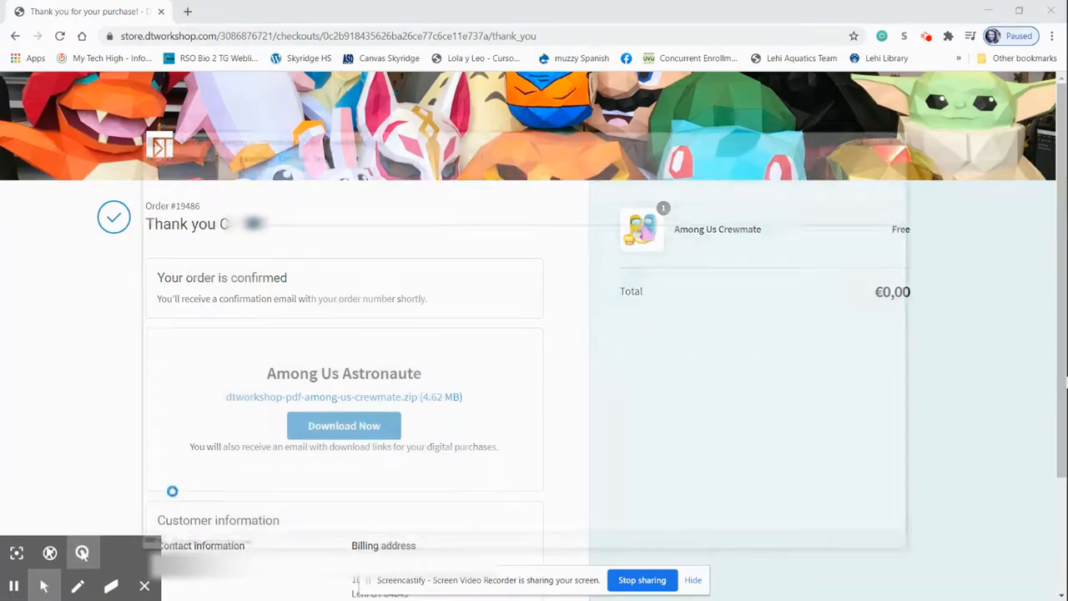
# Open instructions_among_us_crewmate.pdf from the crewmate archive in WinRAR
pyautogui.click(344, 425)
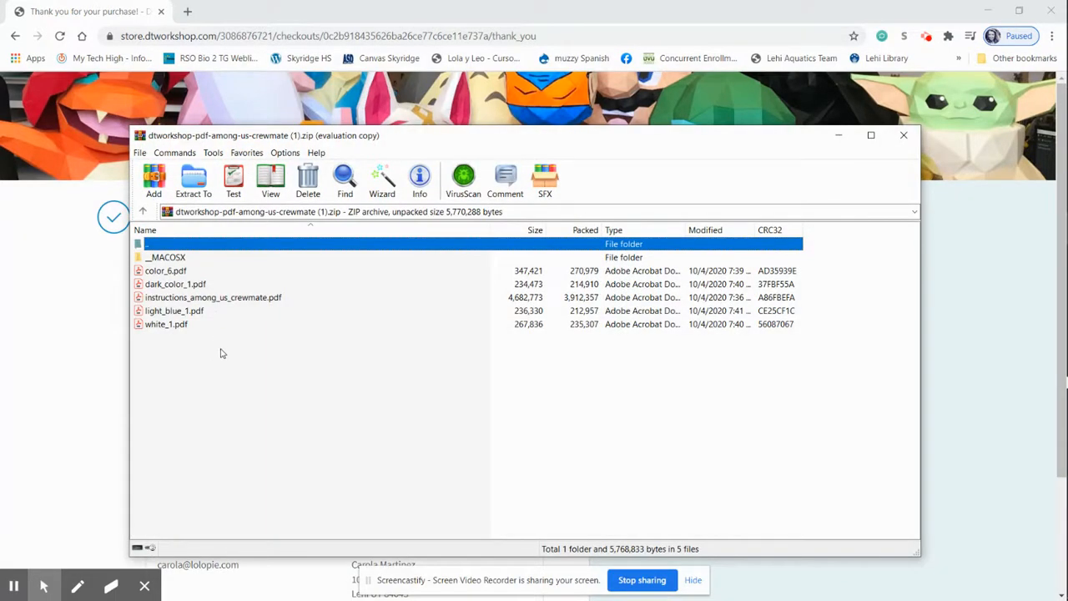
pyautogui.moveTo(211, 342)
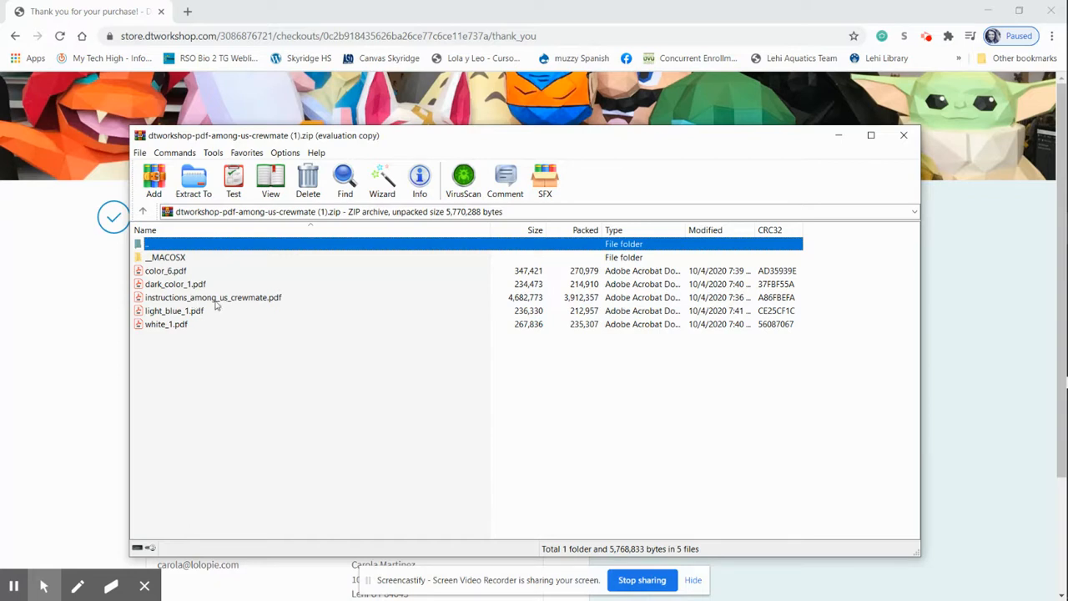
pyautogui.moveTo(223, 303)
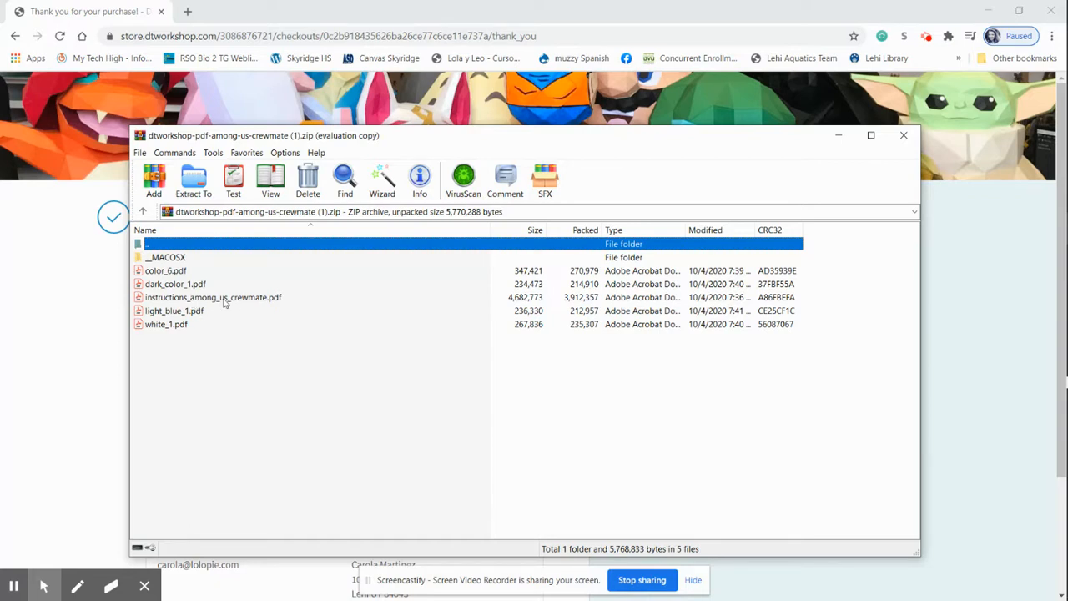
pyautogui.click(213, 297)
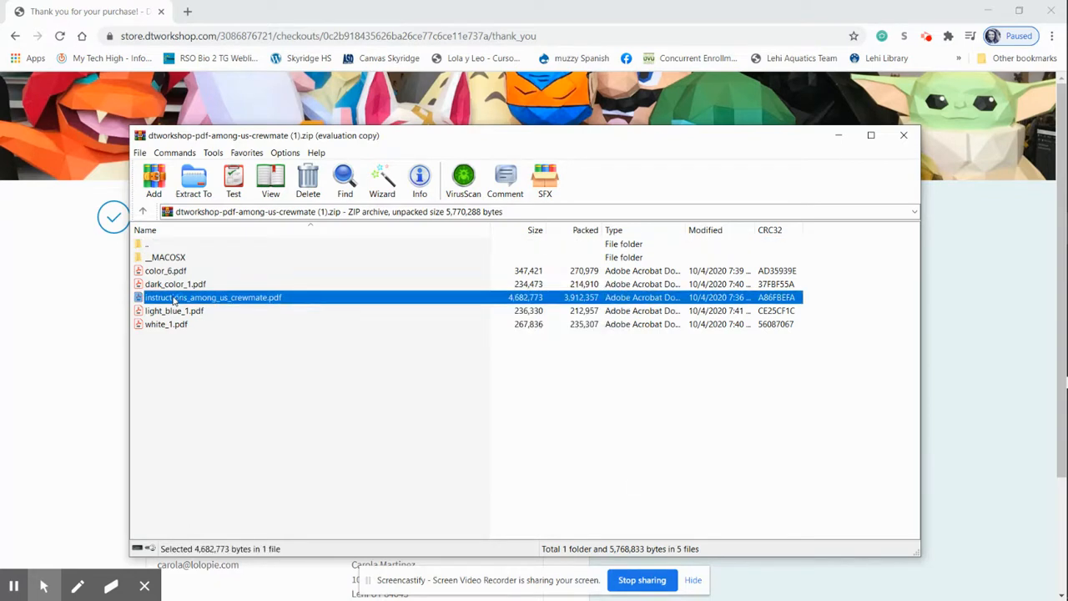
pyautogui.doubleClick(213, 297)
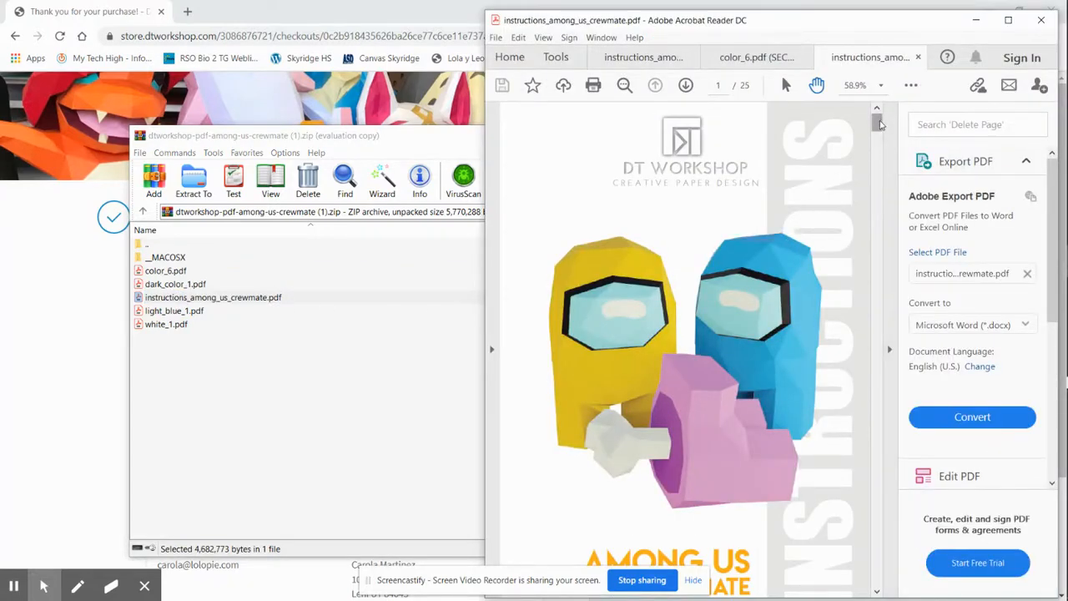
# Scroll through the crewmate instructions PDF in Acrobat Reader
pyautogui.scroll(-3)
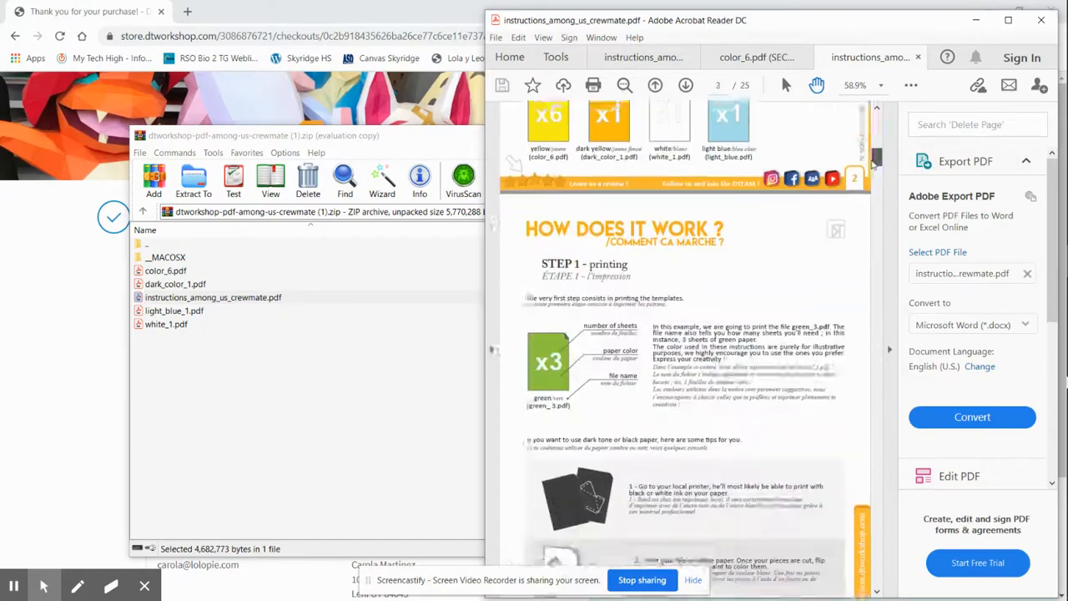
pyautogui.scroll(-3)
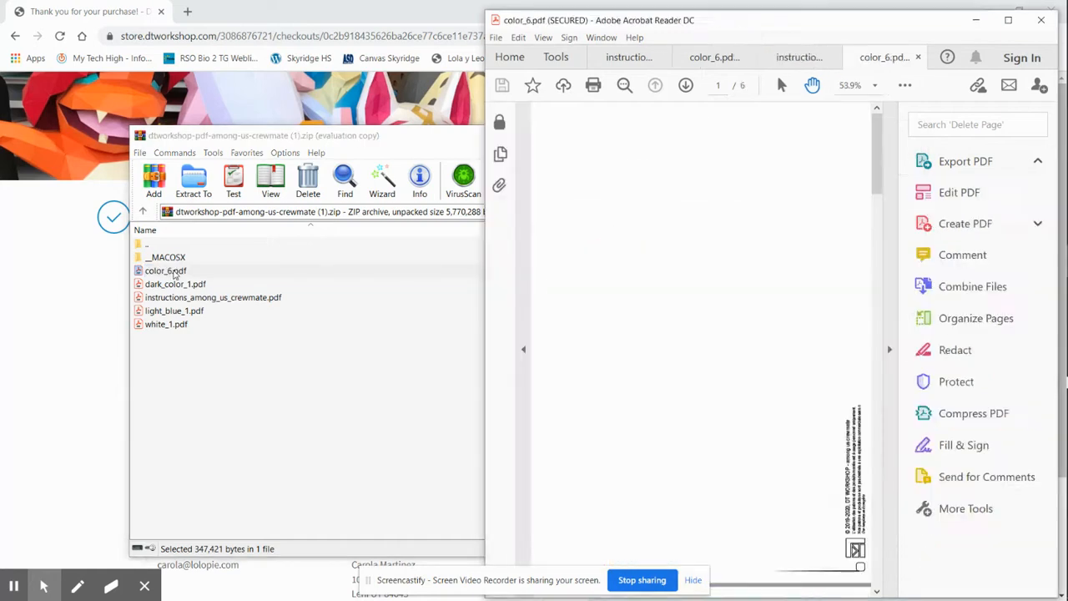
# Scroll the color_6.pdf template and bring up its Print dialog for all six pages
pyautogui.click(965, 161)
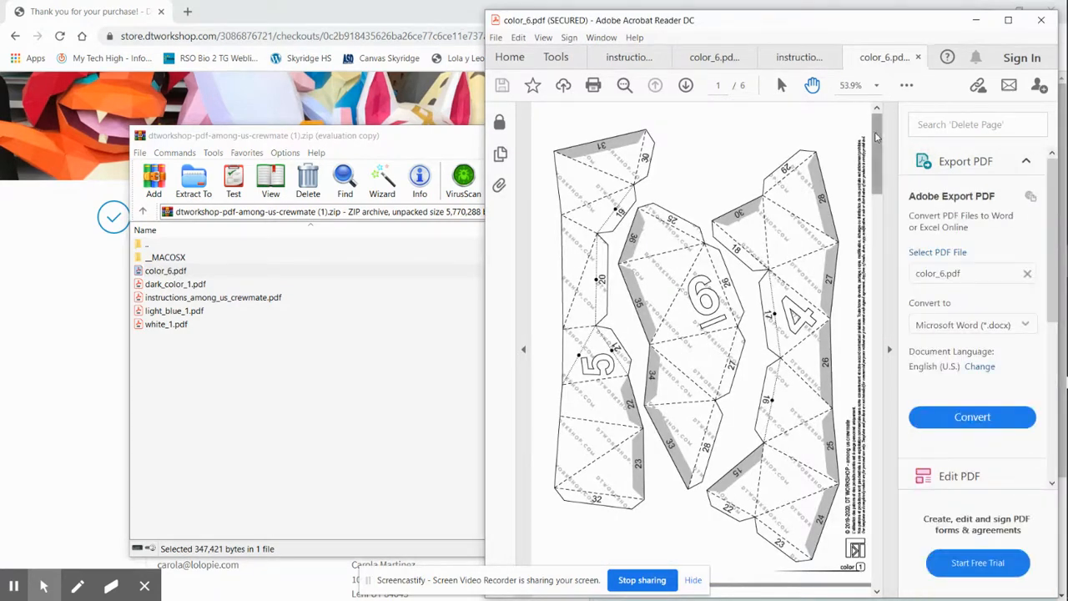
pyautogui.scroll(-3)
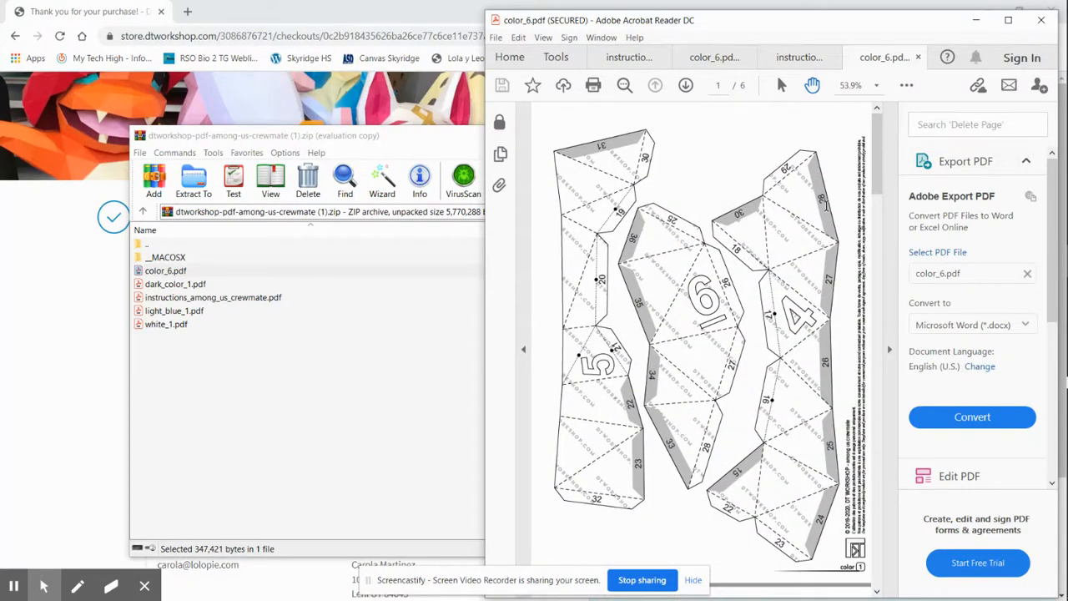
pyautogui.moveTo(655, 144)
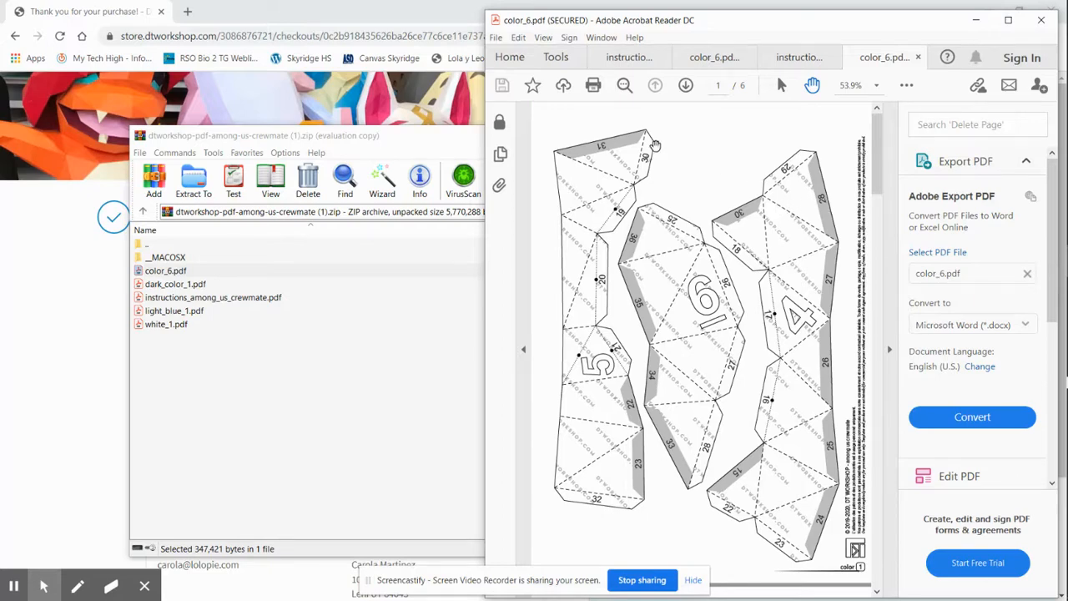
pyautogui.moveTo(527, 103)
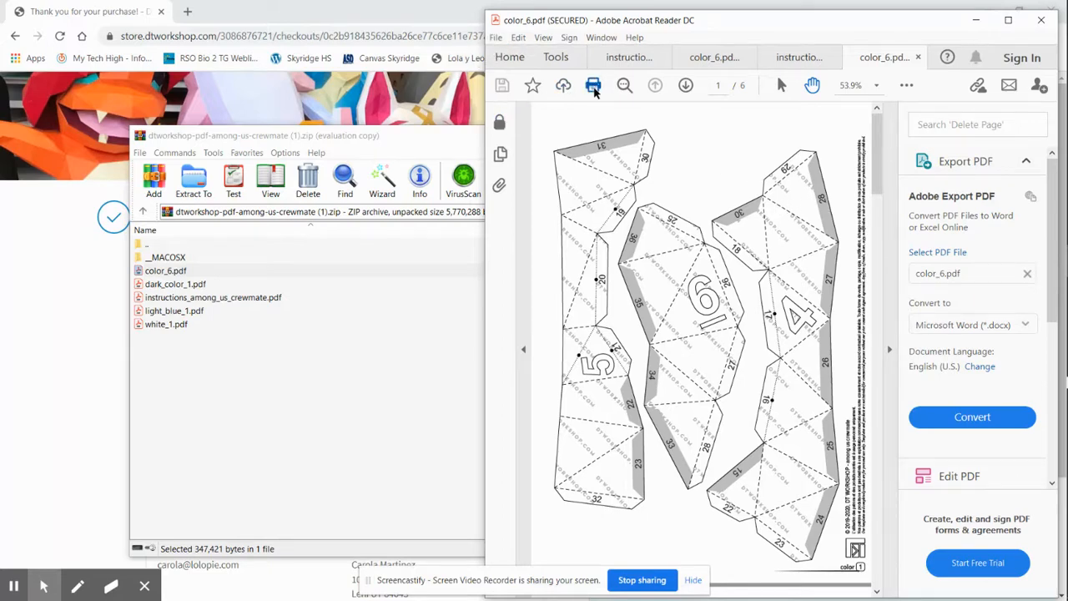
pyautogui.click(593, 85)
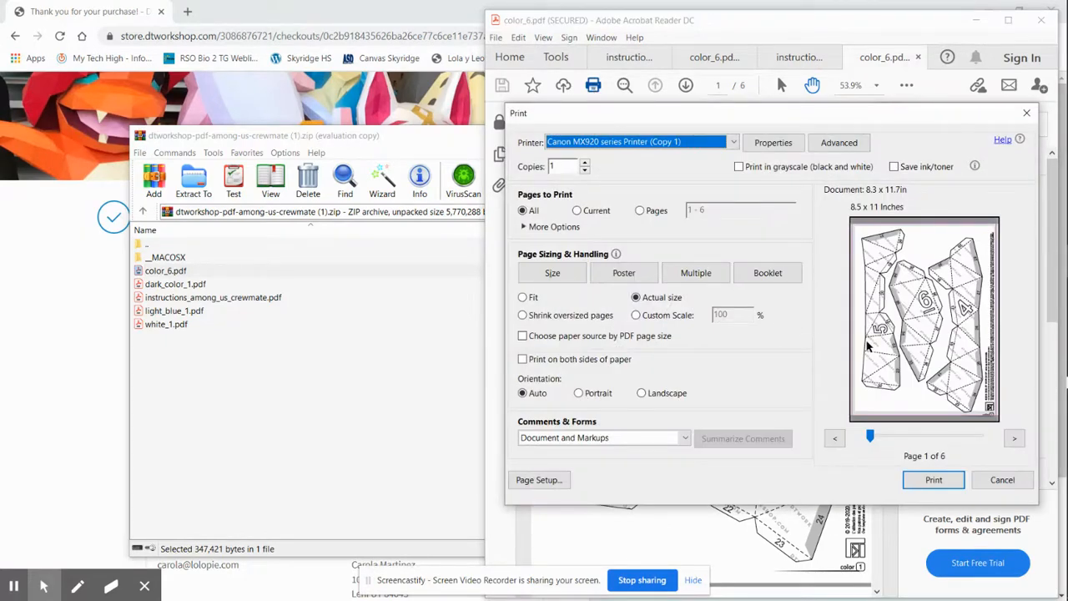